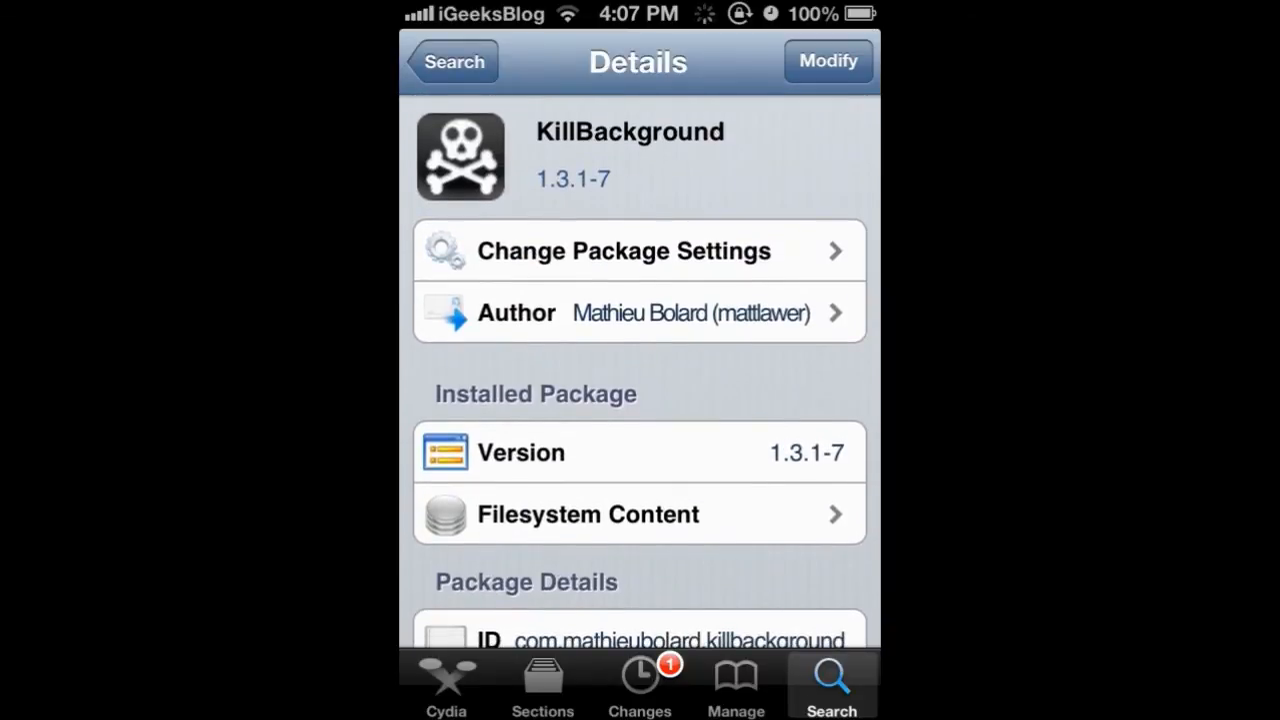
click(828, 60)
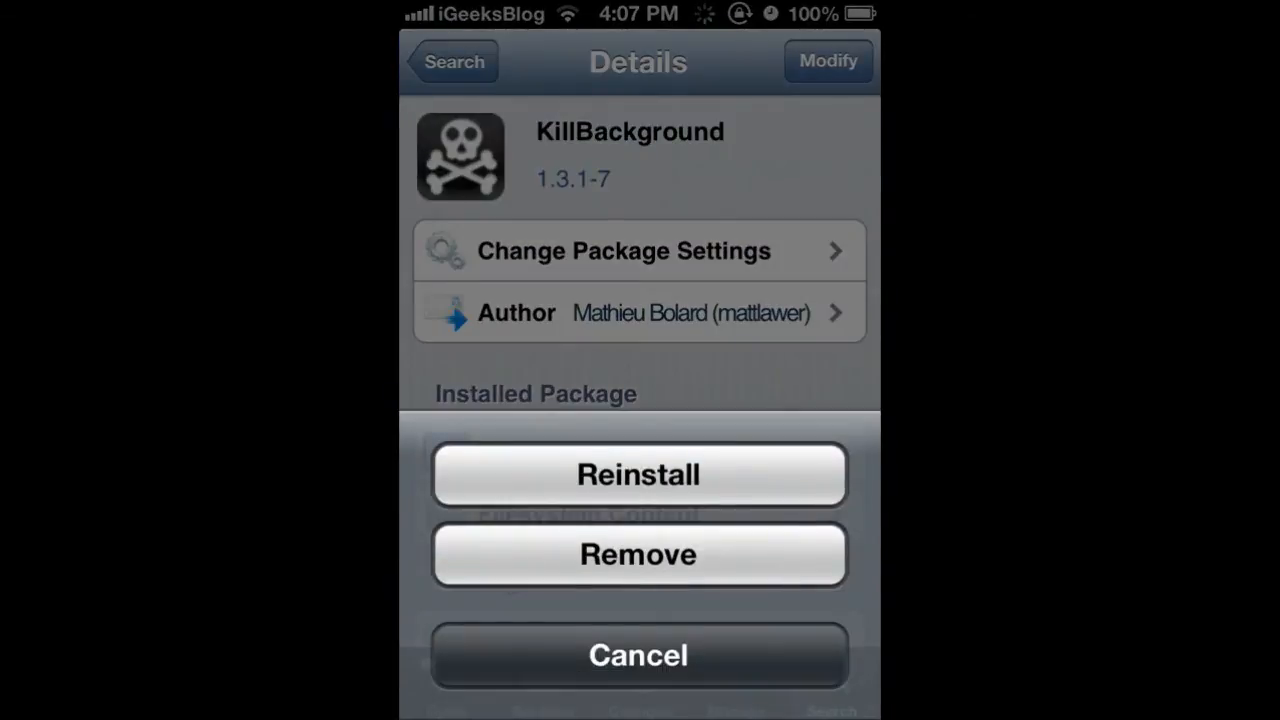
click(636, 656)
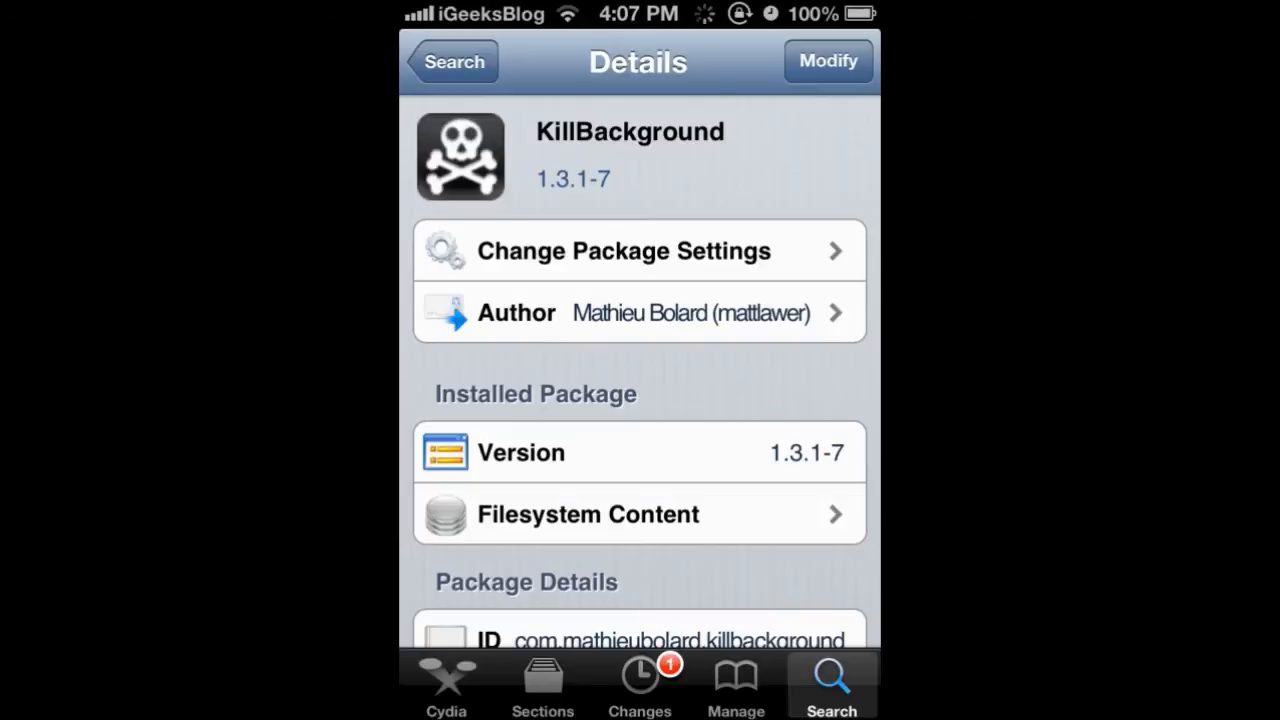